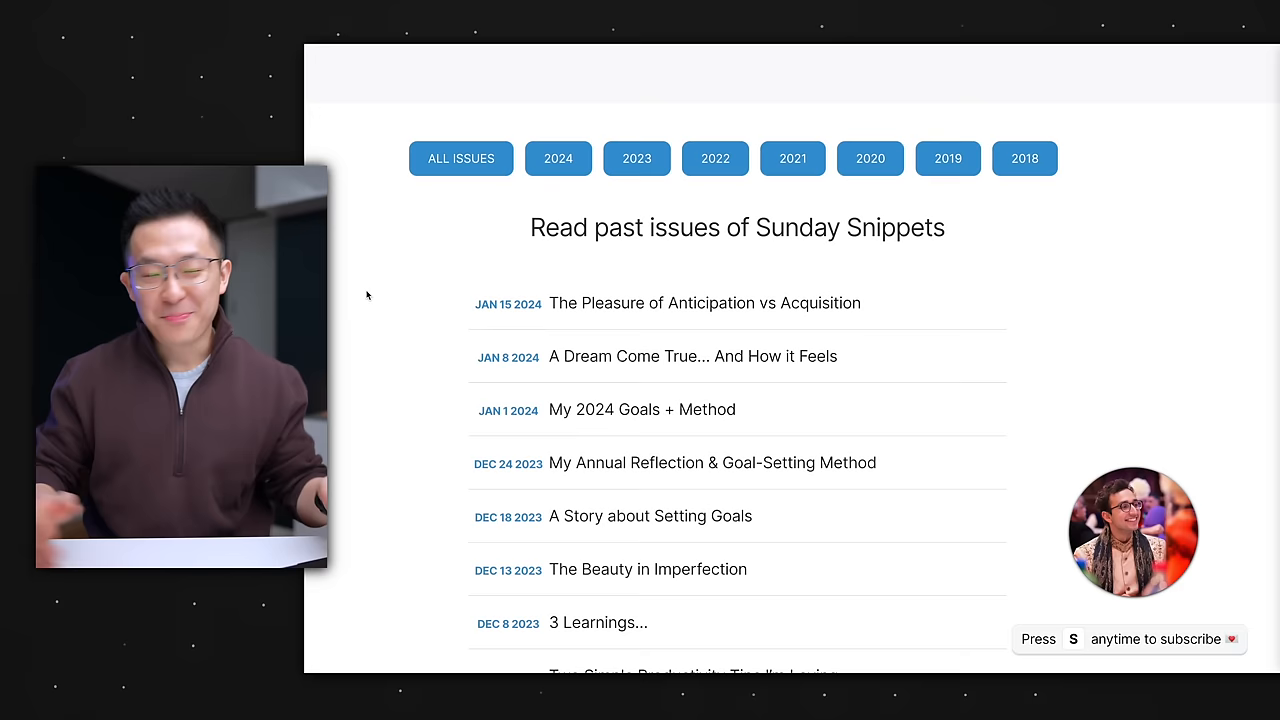
- Request a heading 3 'Notes' with 3 bullets and 'Action items' with a numbered list
click(704, 304)
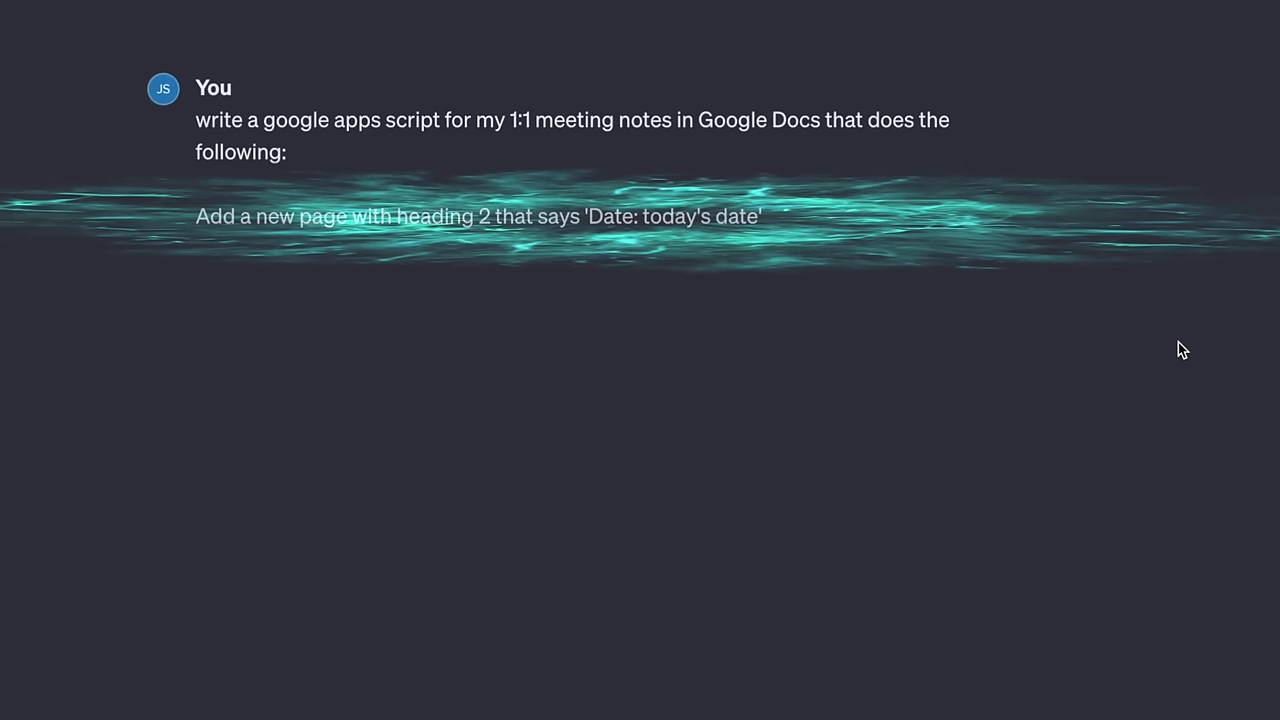
text(Add a heading 3 'Notes' followed by 3 bullet points below)
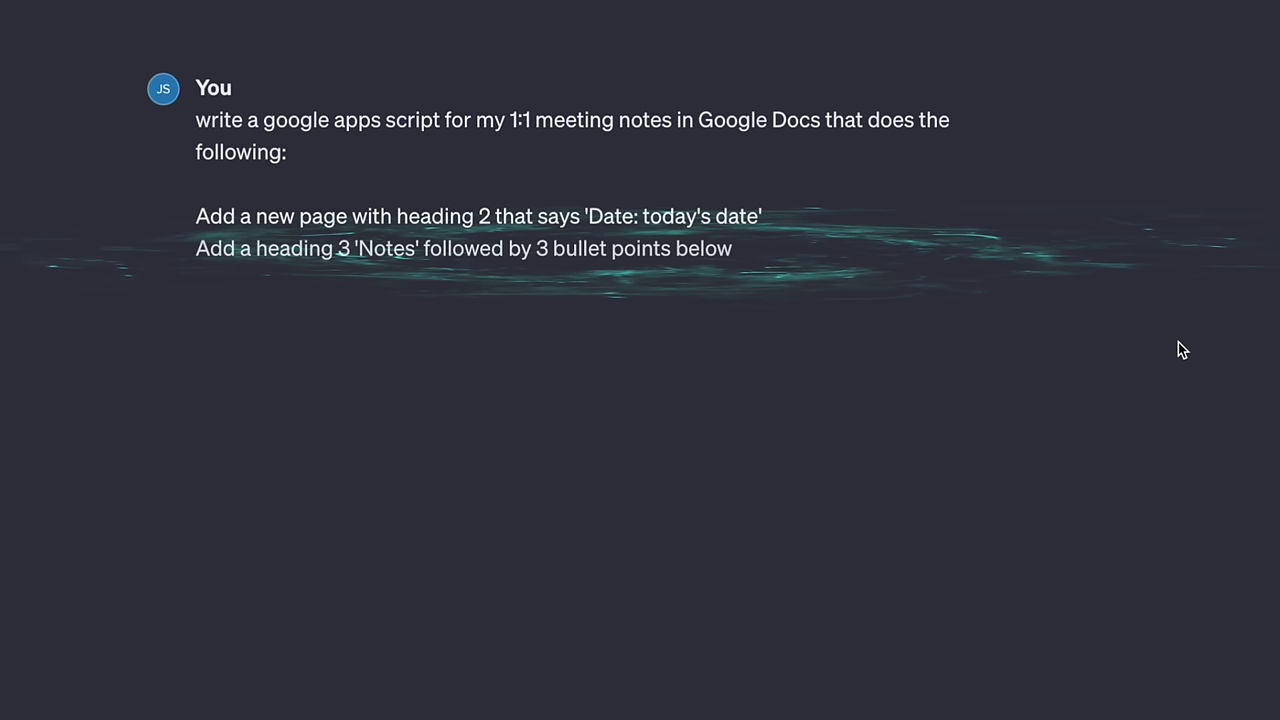
text(Add a heading 3 'Action items" followed by a numbered list)
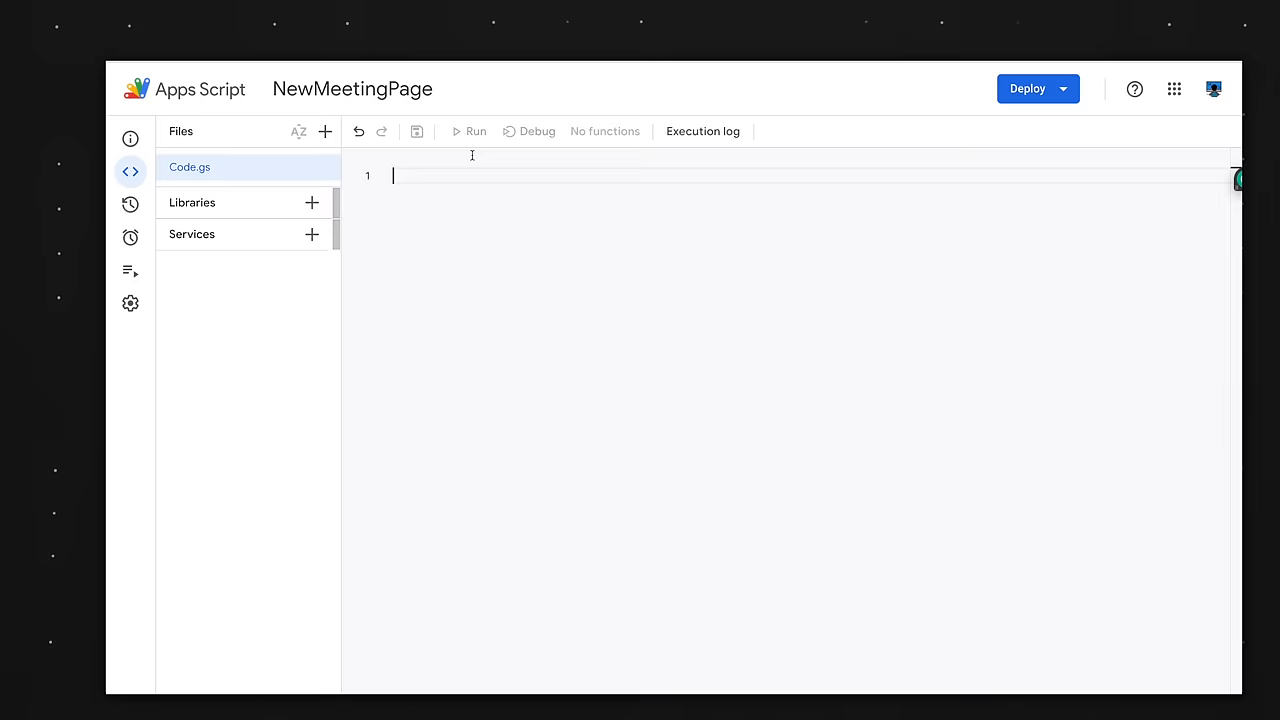
- Bring up the Code.gs editor of the NewMeetingPage Apps Script project
click(468, 132)
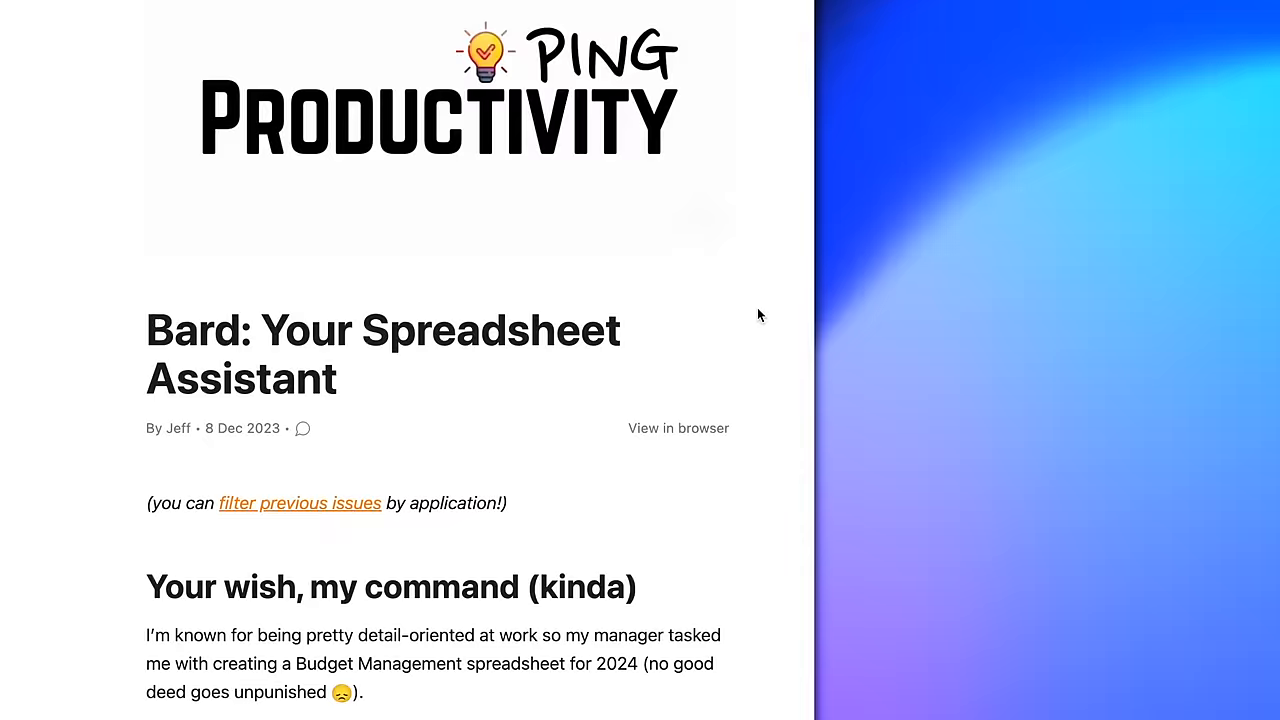
scroll(down, 3)
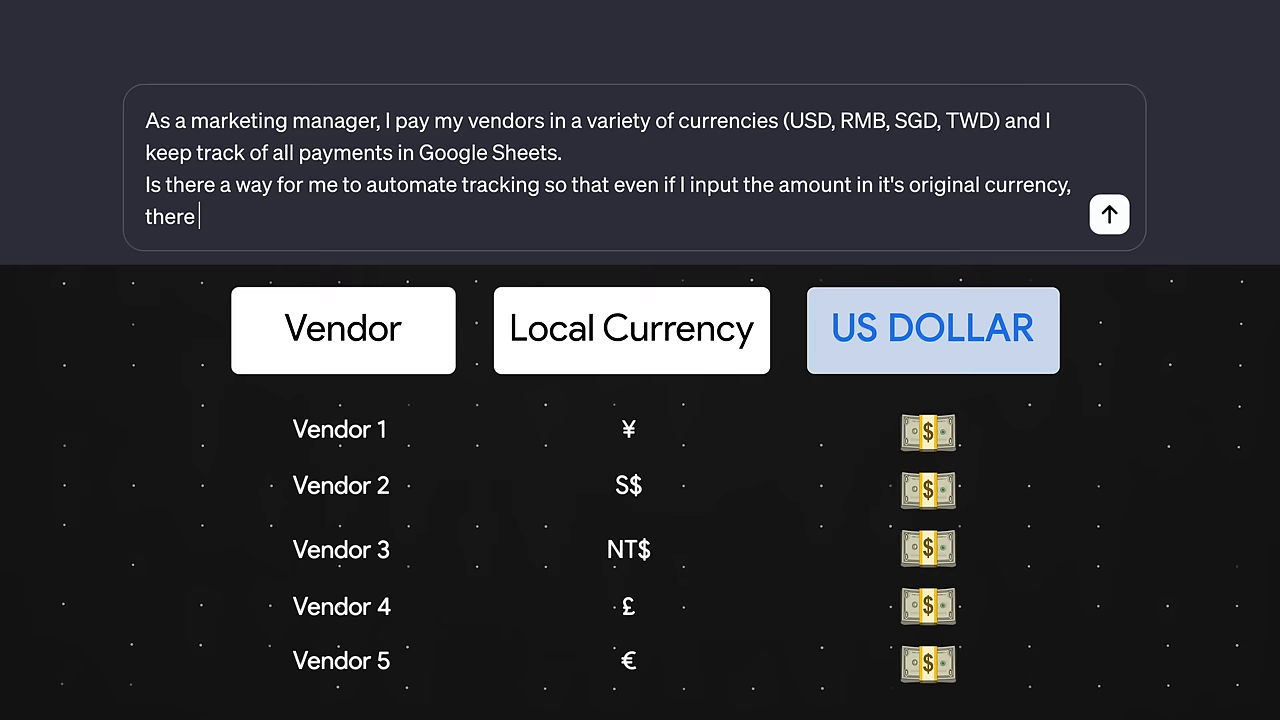
- Ask for a column that automatically converts each vendor amount to US Dollars
text(will be a column that automatically converts the amount to US Dollars)
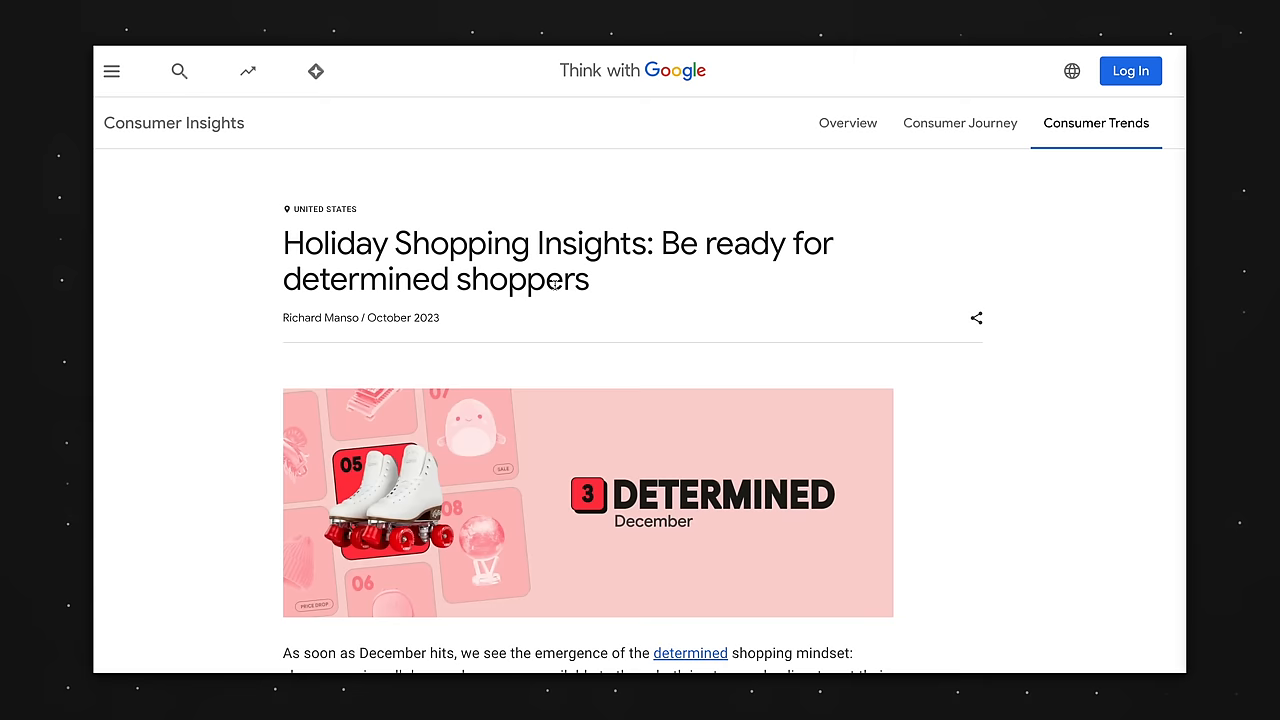
- Send the holiday shopping insights prompt for a brand-awareness paid media manager and read the reply
key(cmd+a)
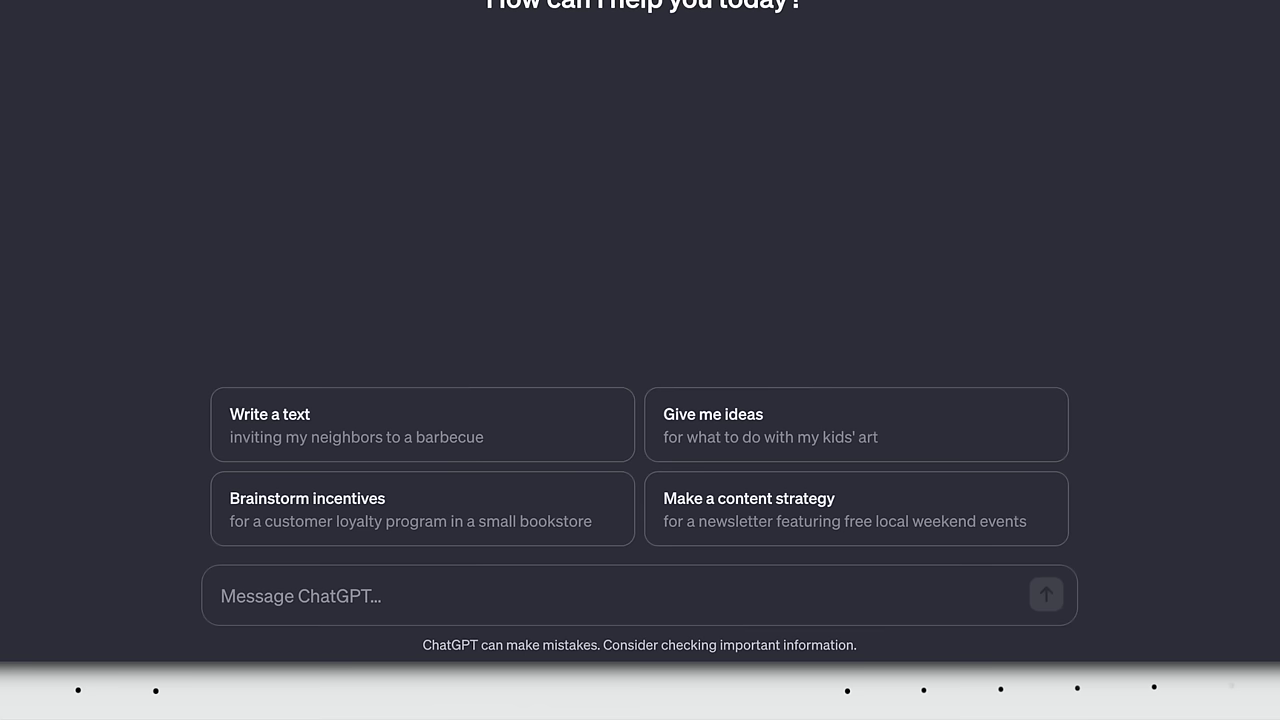
text(I'll share an article below on holiday shopping insights.)
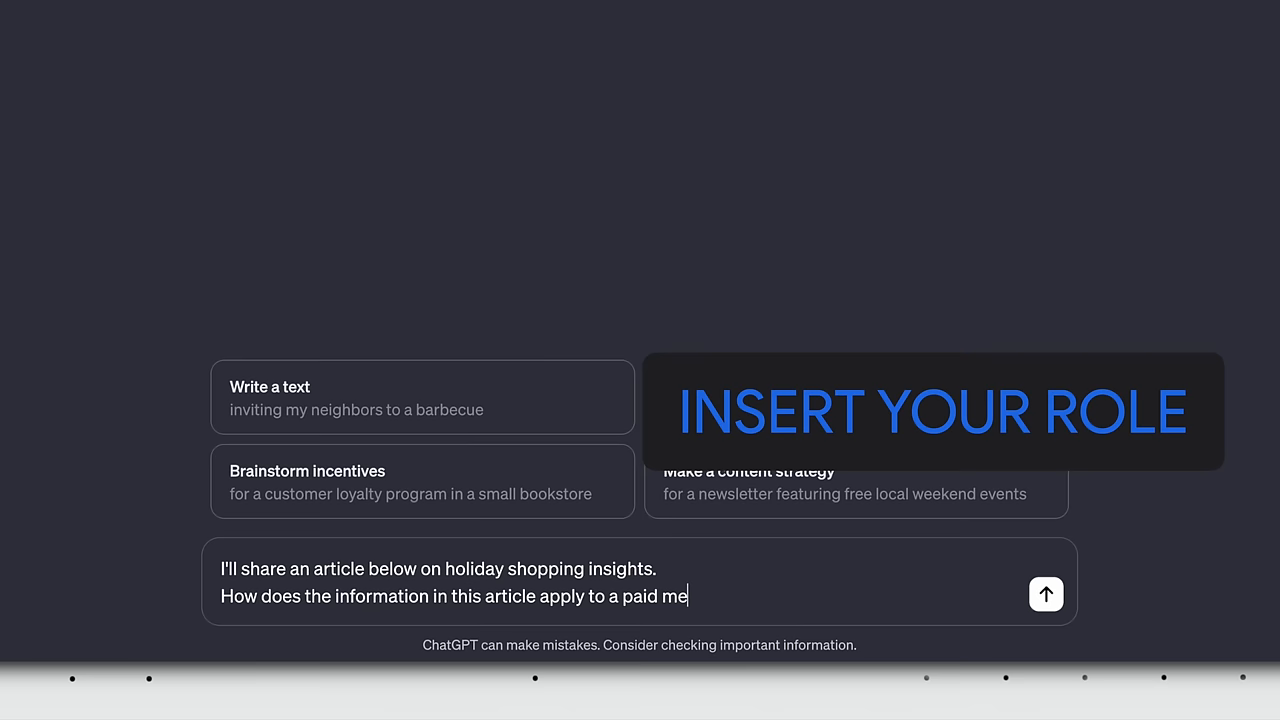
click(1046, 594)
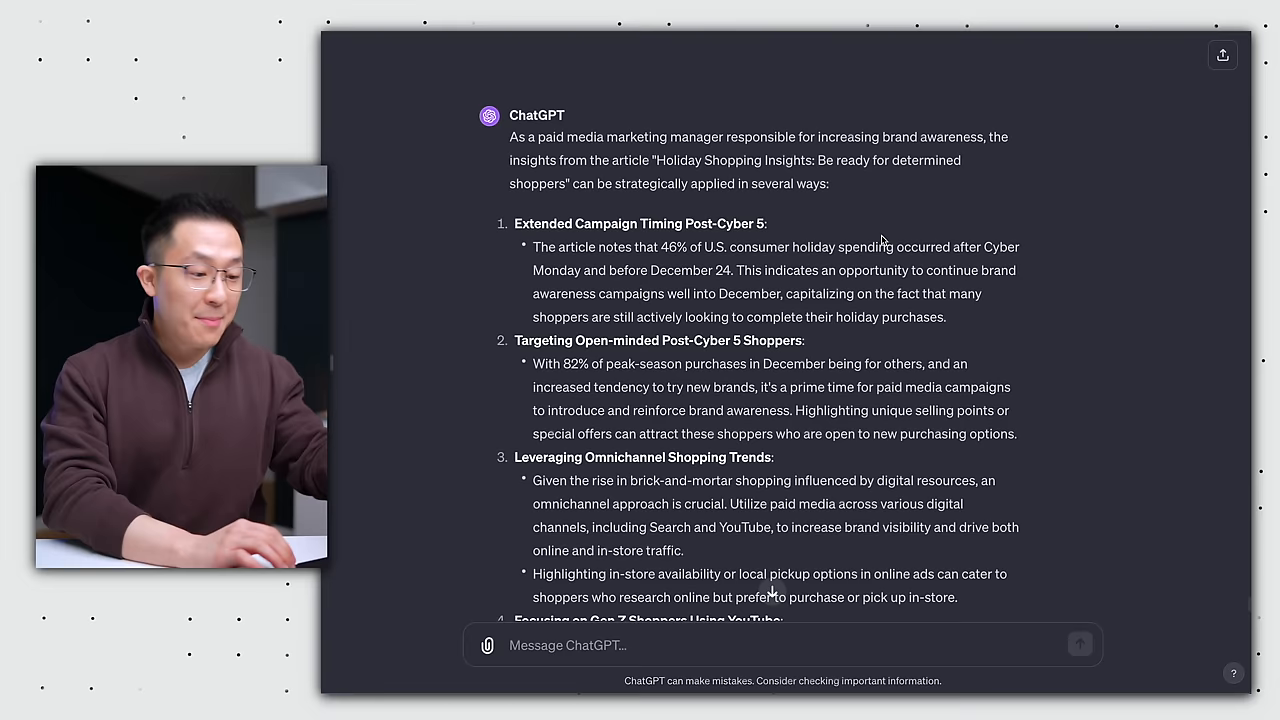
scroll(down, 3)
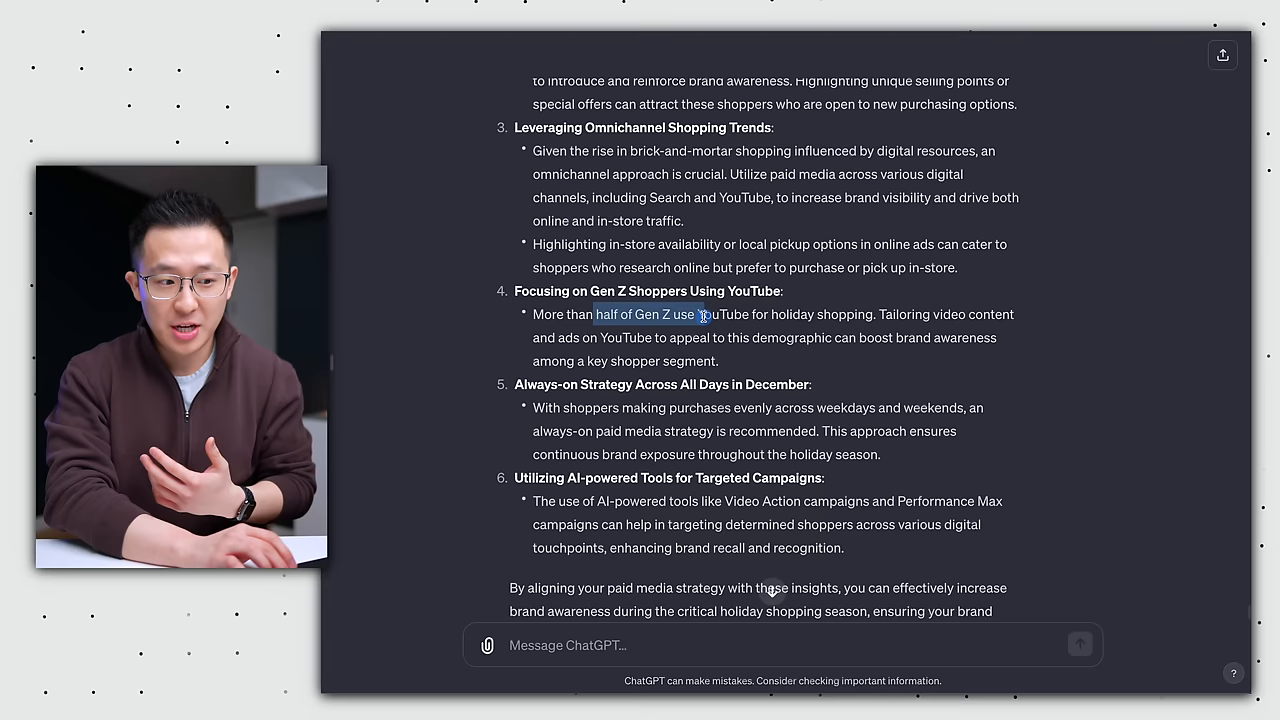
scroll(down, 3)
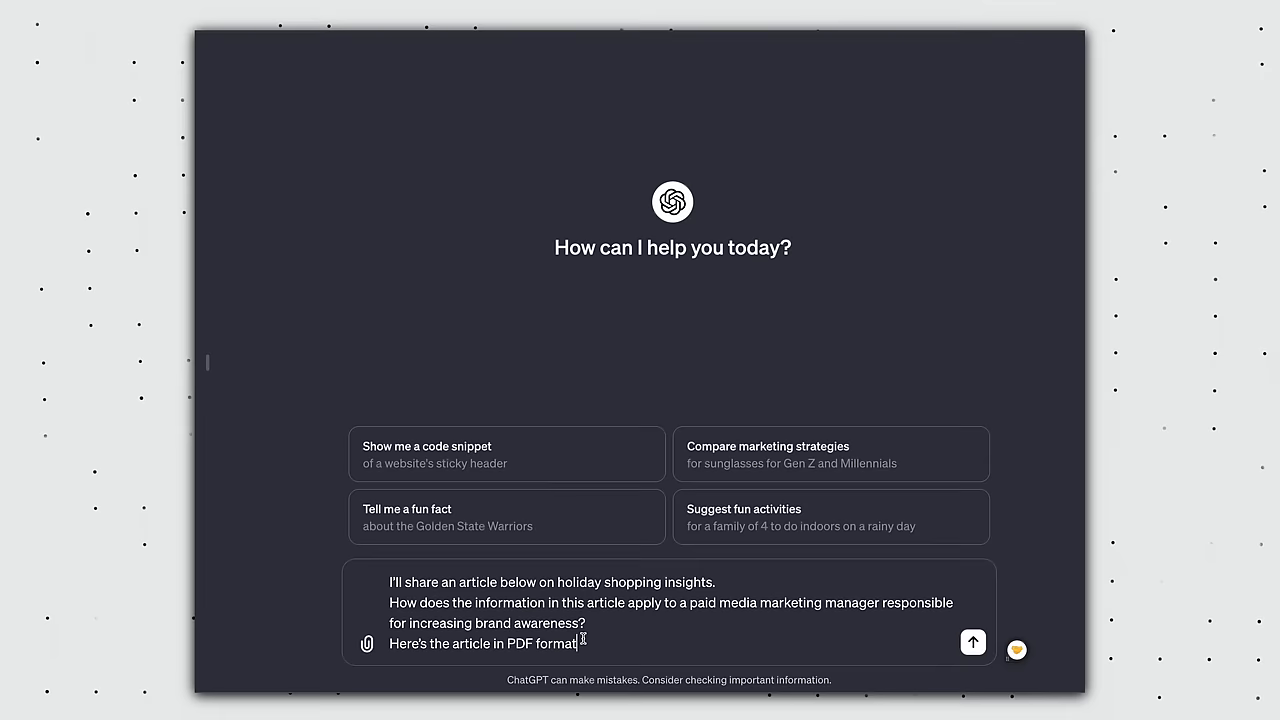
- Start a new chat for the holiday article prompt with the PDF attached
click(368, 644)
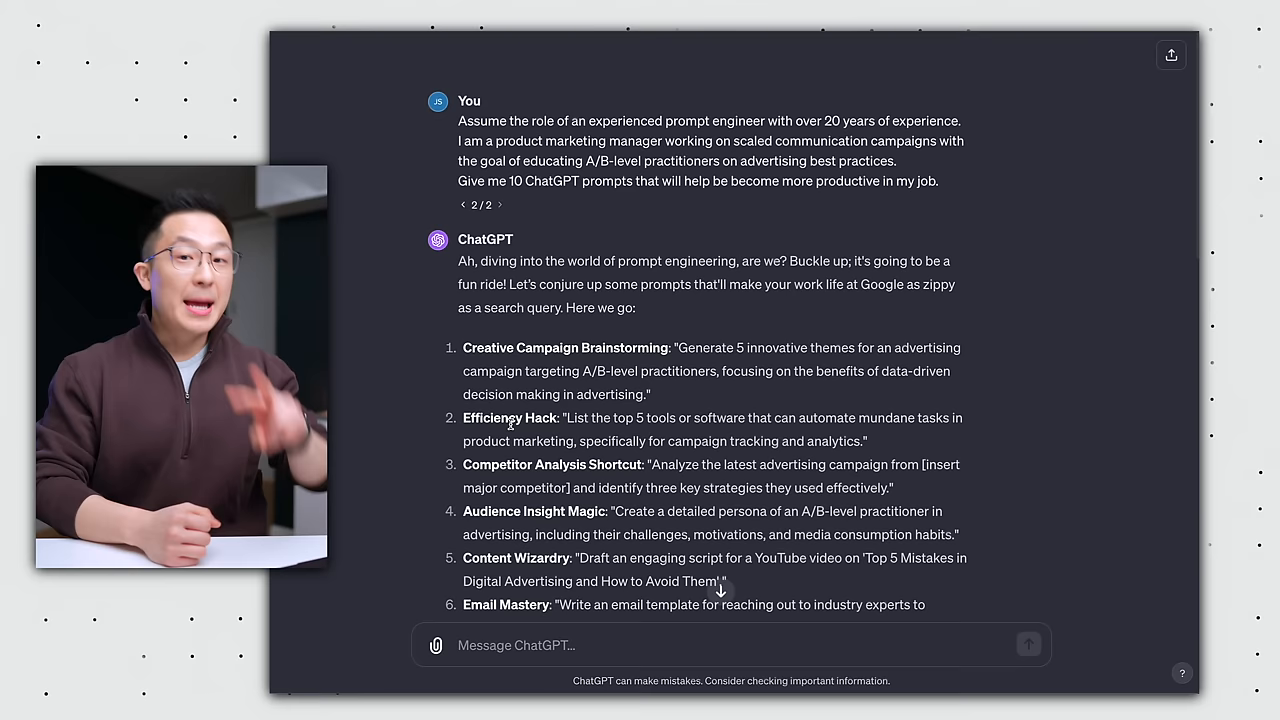
- Scroll through all ten productivity prompts down to 'Productivity Power-Up'
scroll(down, 3)
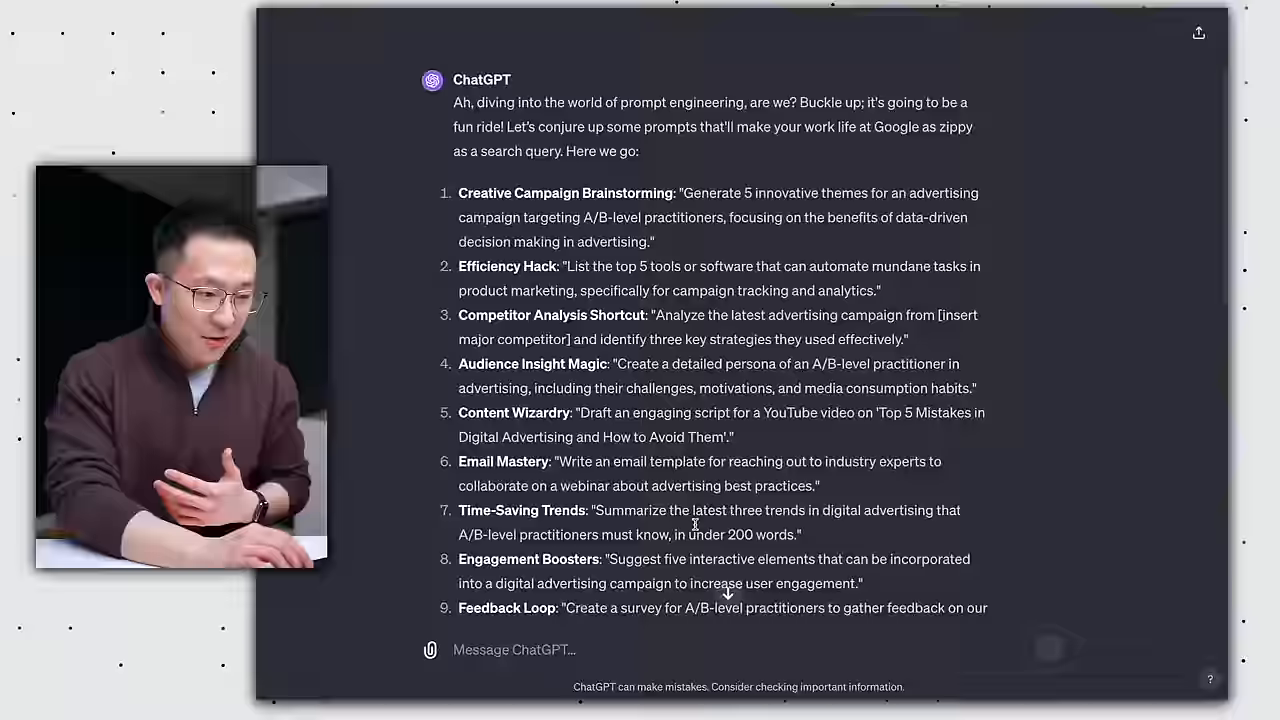
scroll(down, 3)
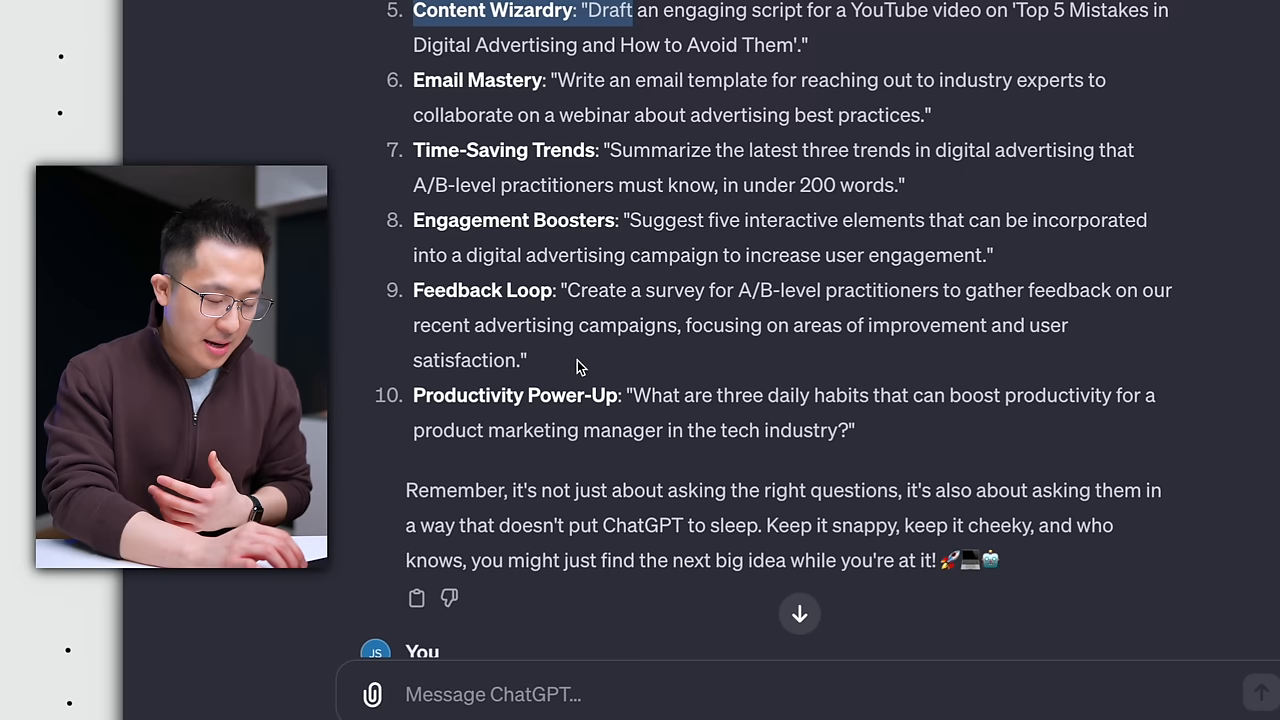